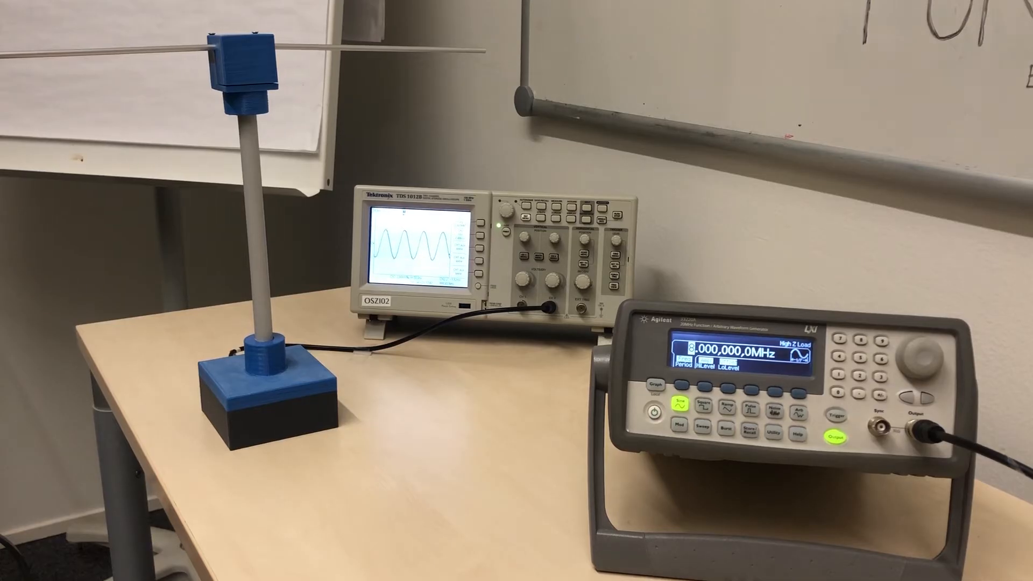
- Disable the Agilent generator's output so the scope's sine wave shrinks to a faint trace
{"action": "left_click", "coordinate": [832, 437]}
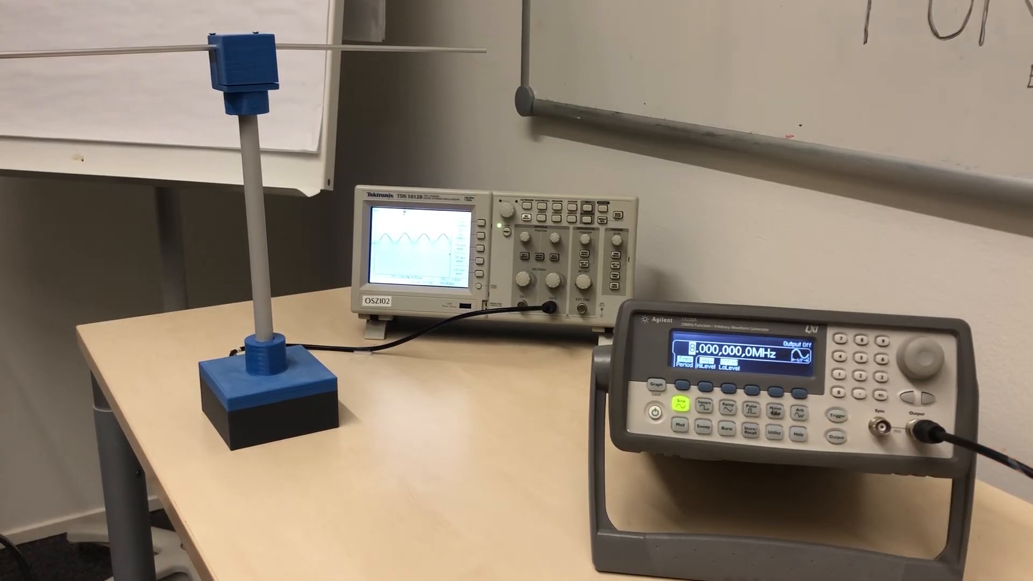